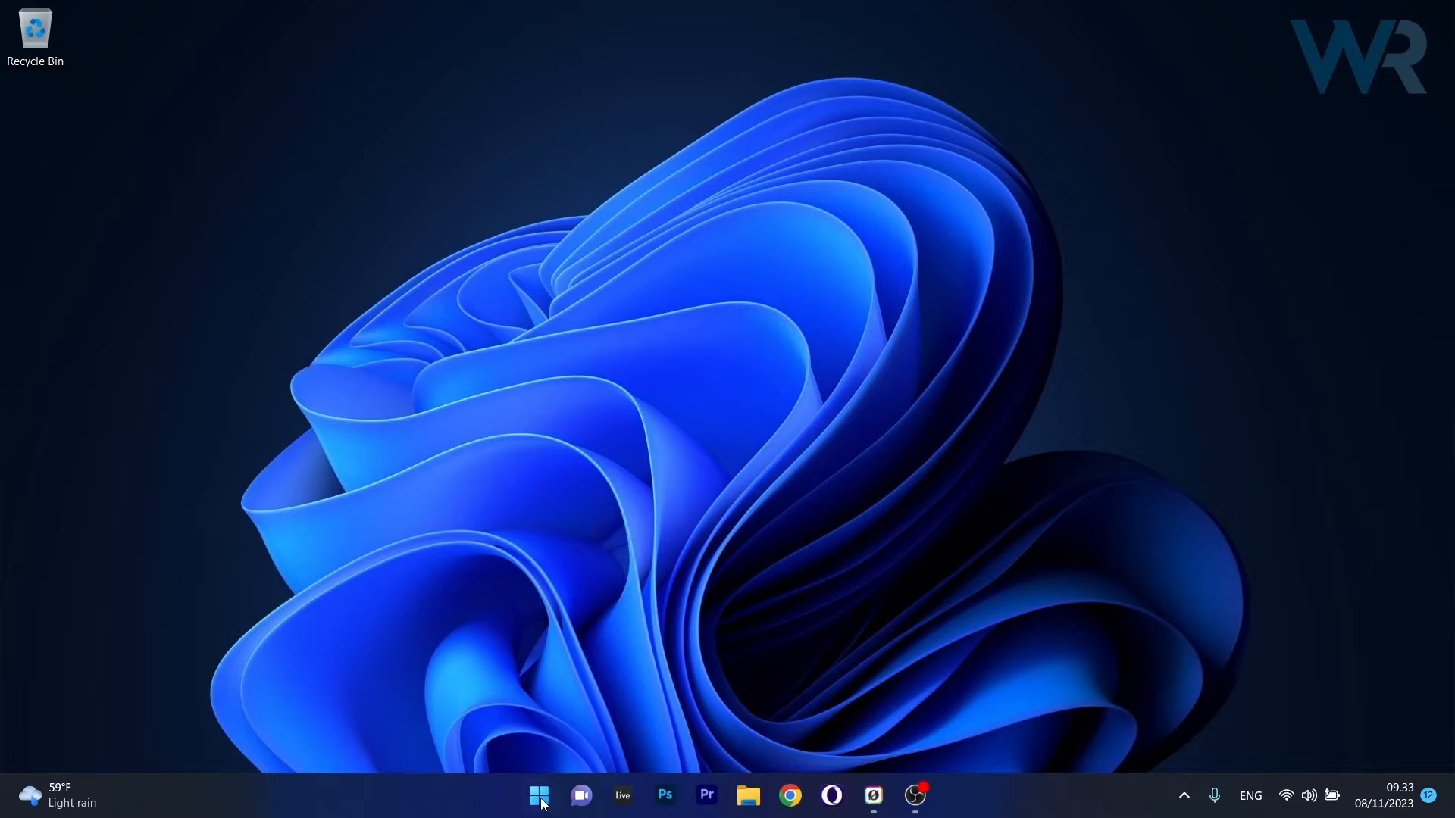
Launch Device Manager from the Start button's quick link menu
right_click(538, 795)
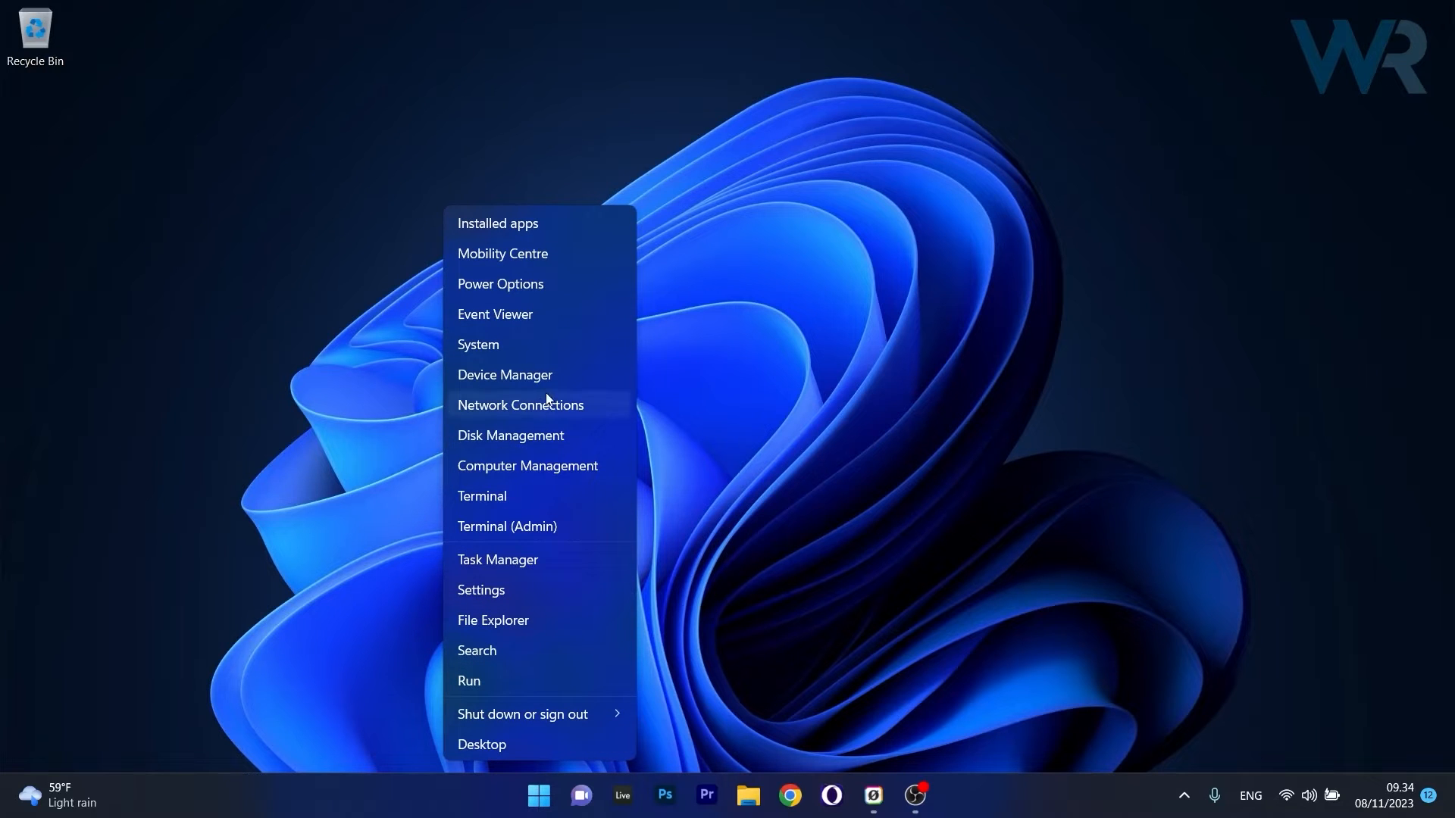
click(505, 375)
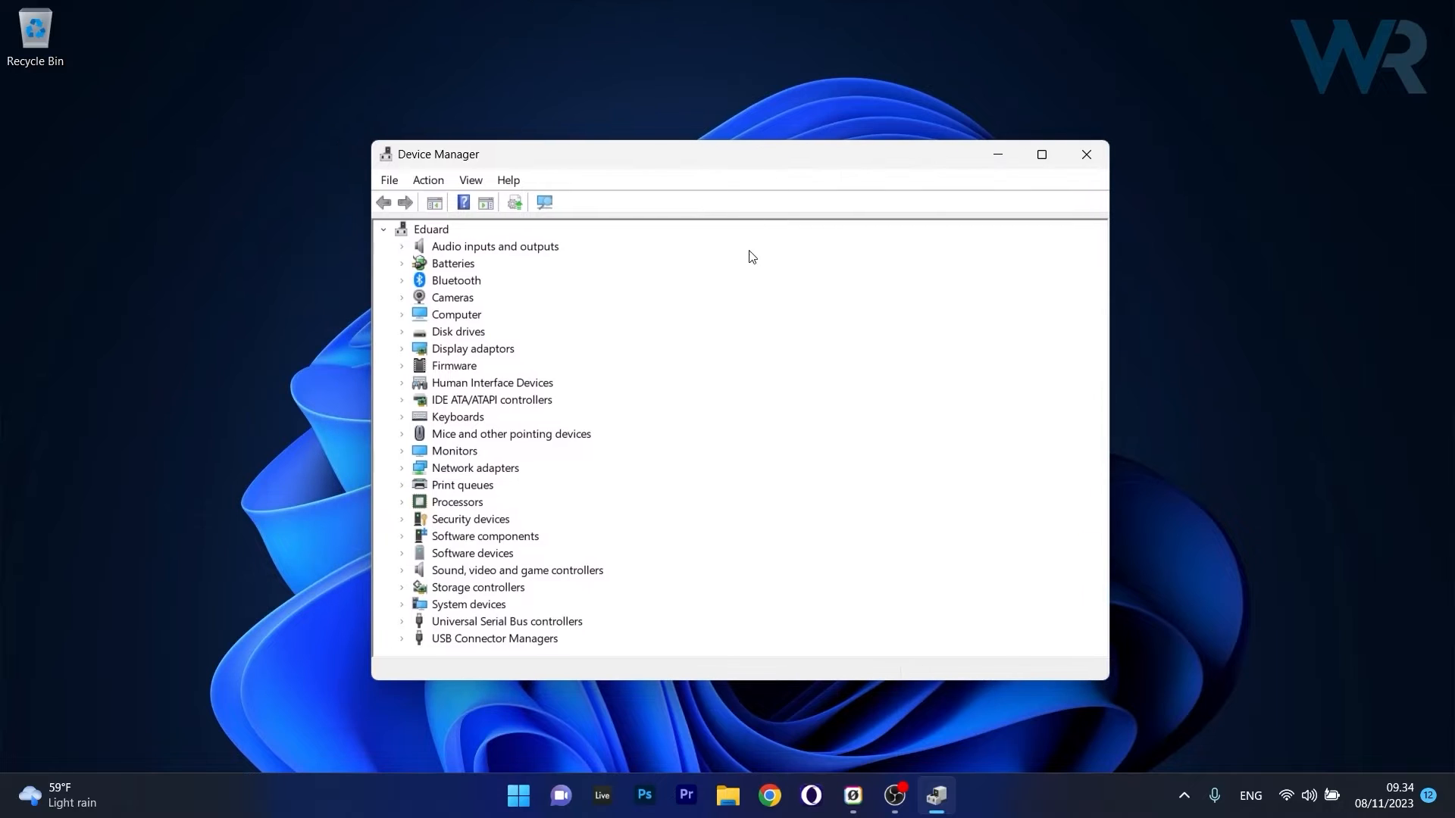
mouse_move(402, 472)
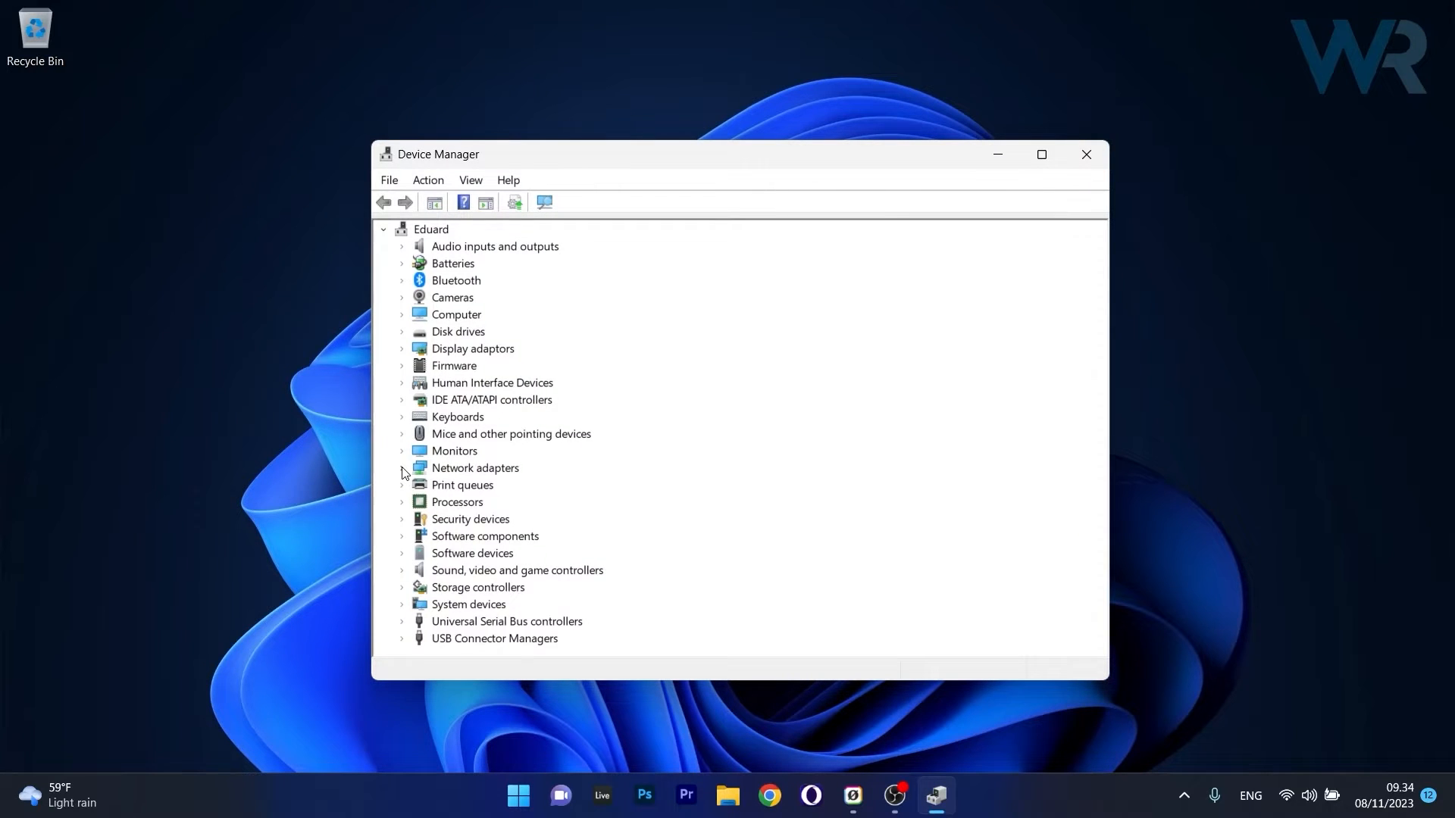
Search automatically for an Intel Wi-Fi 6 AX201 driver update; best driver already installed
click(402, 468)
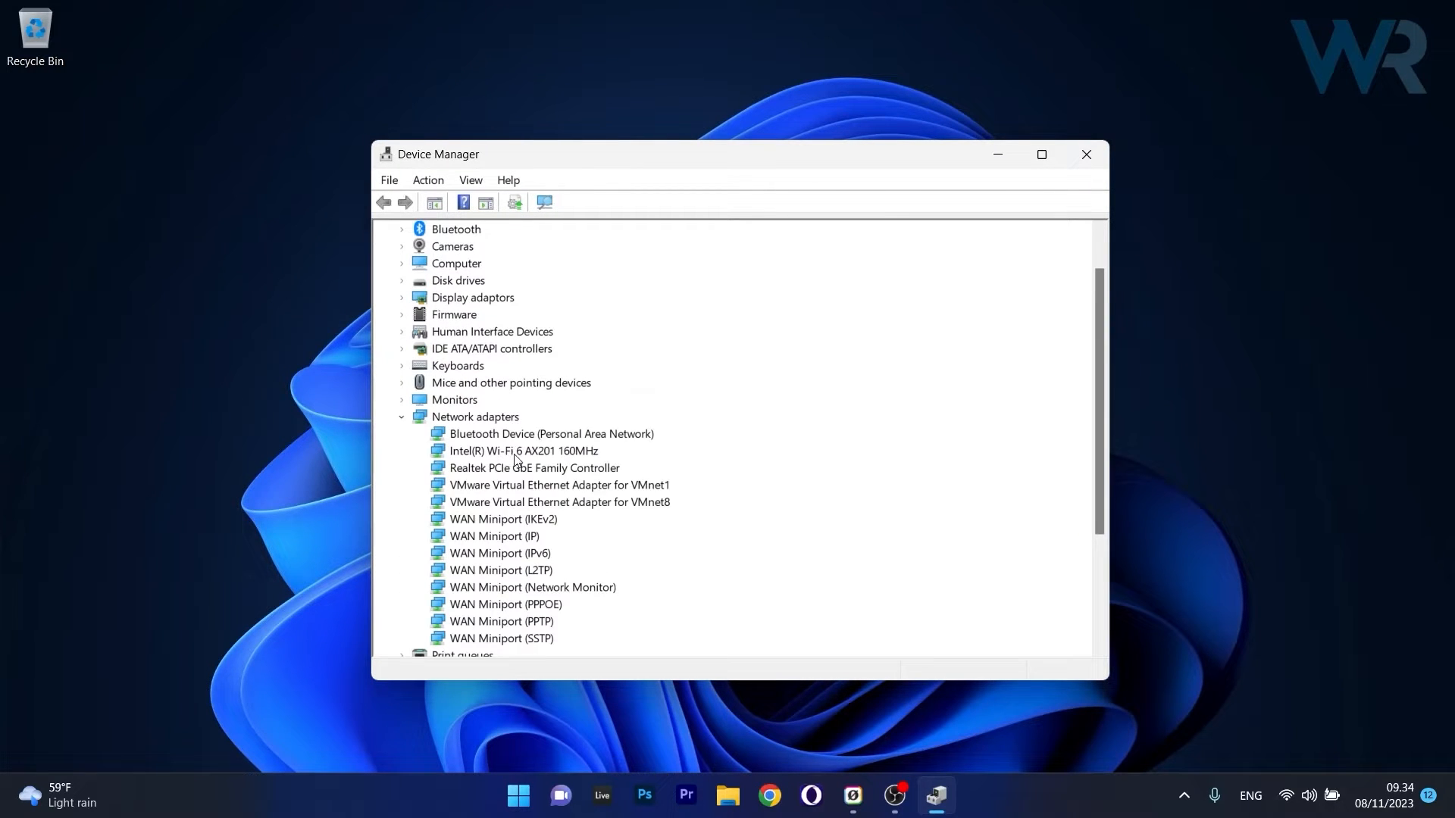
right_click(521, 450)
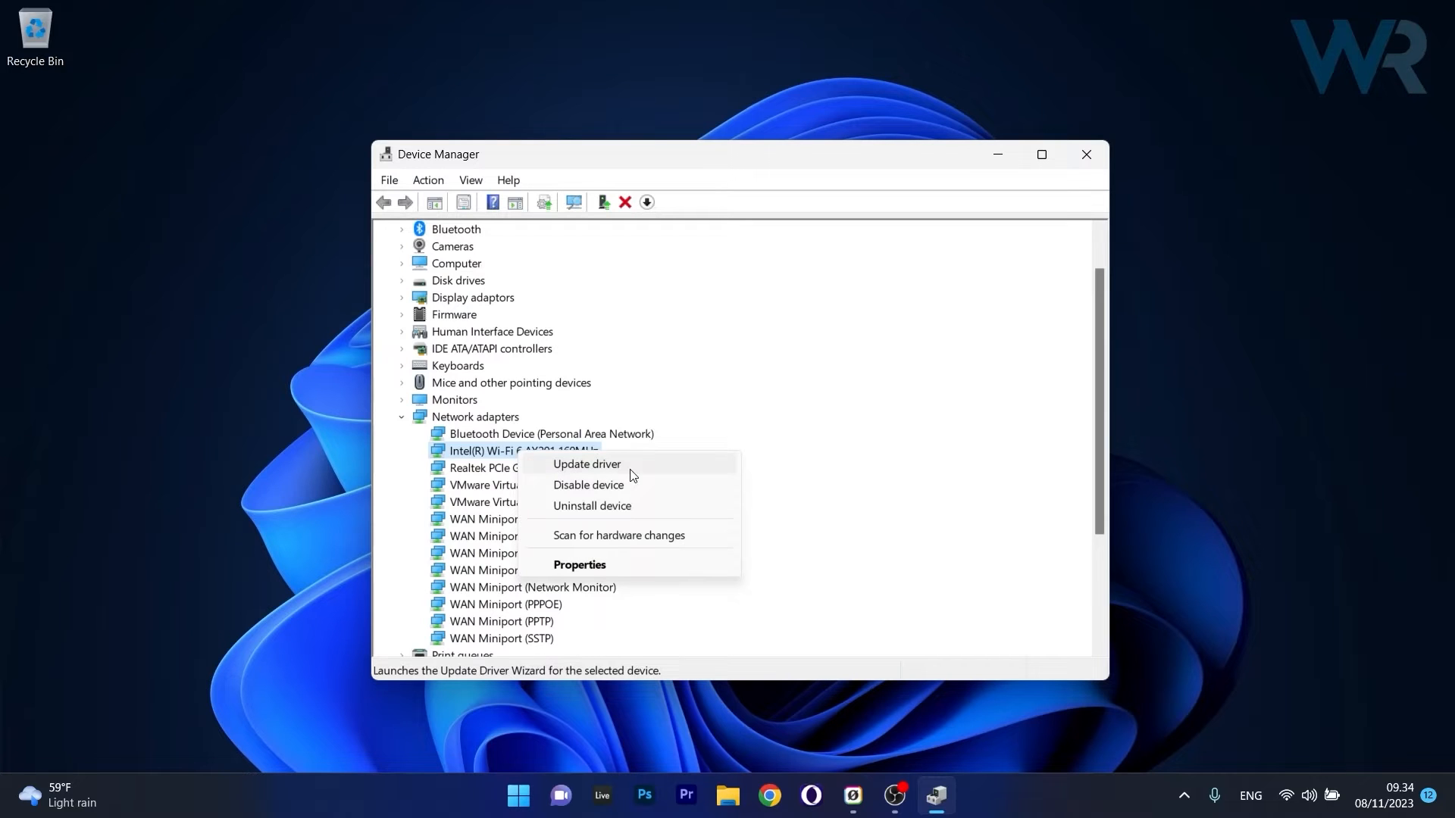
click(586, 464)
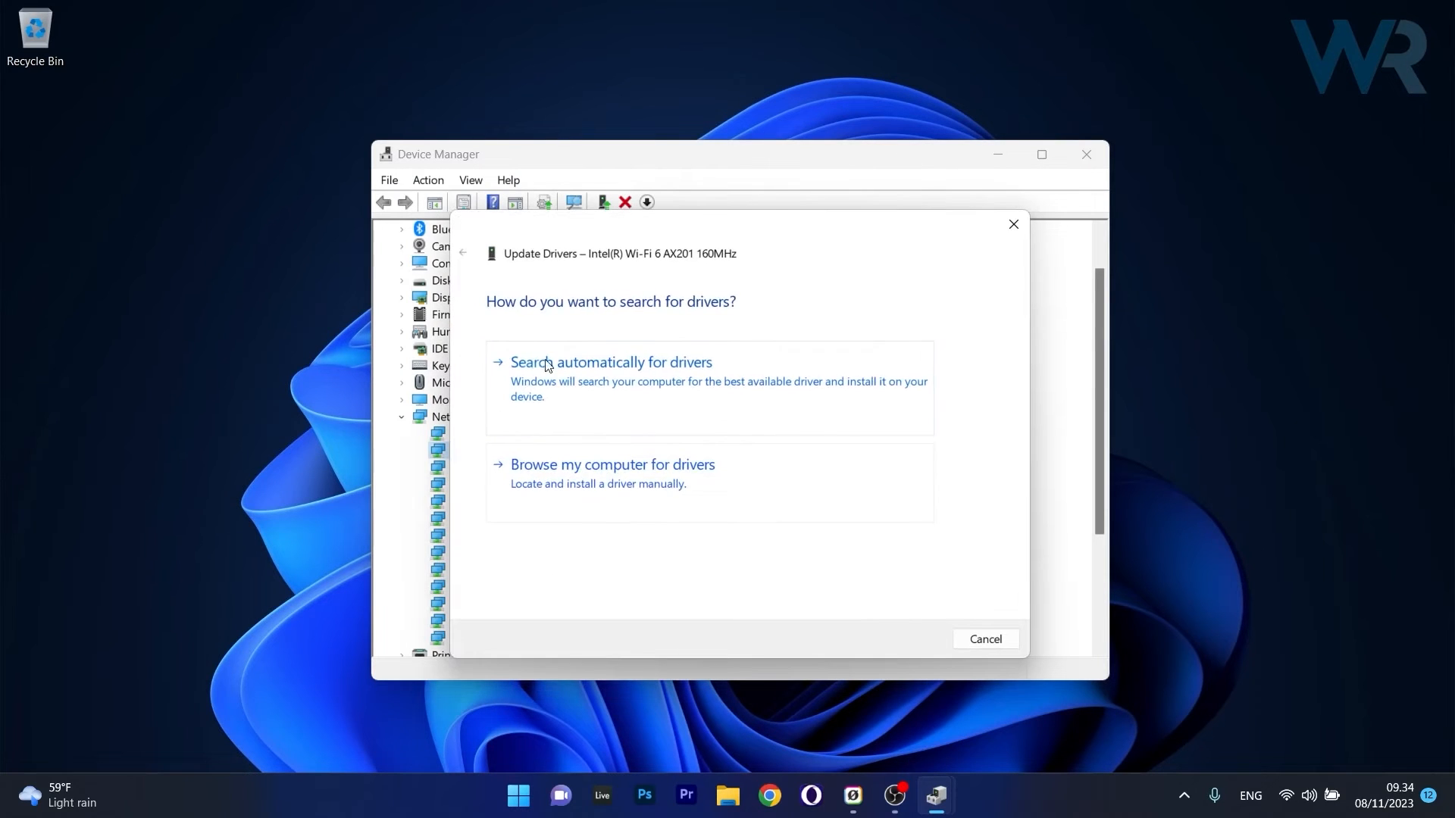
click(611, 362)
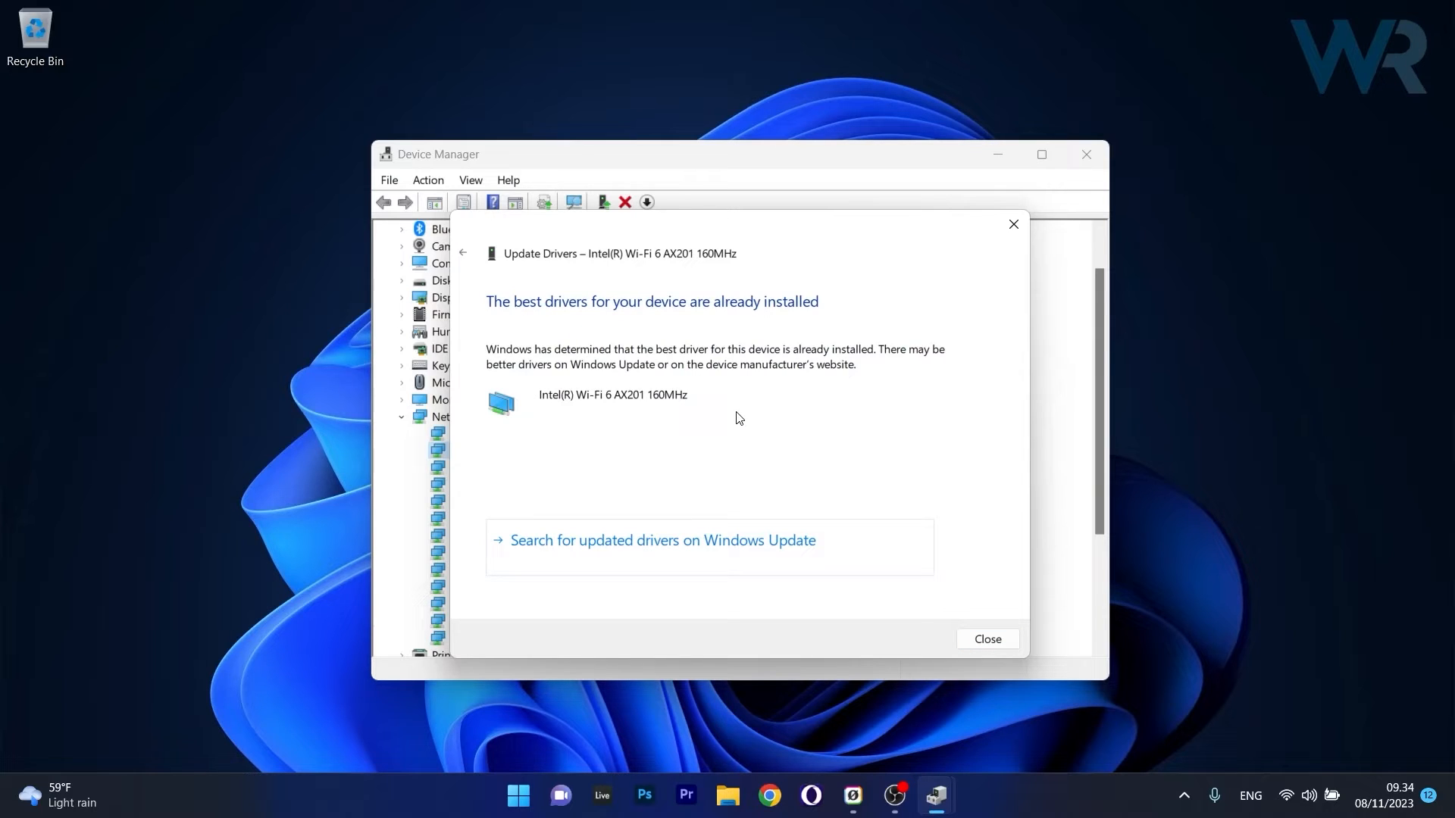
click(987, 638)
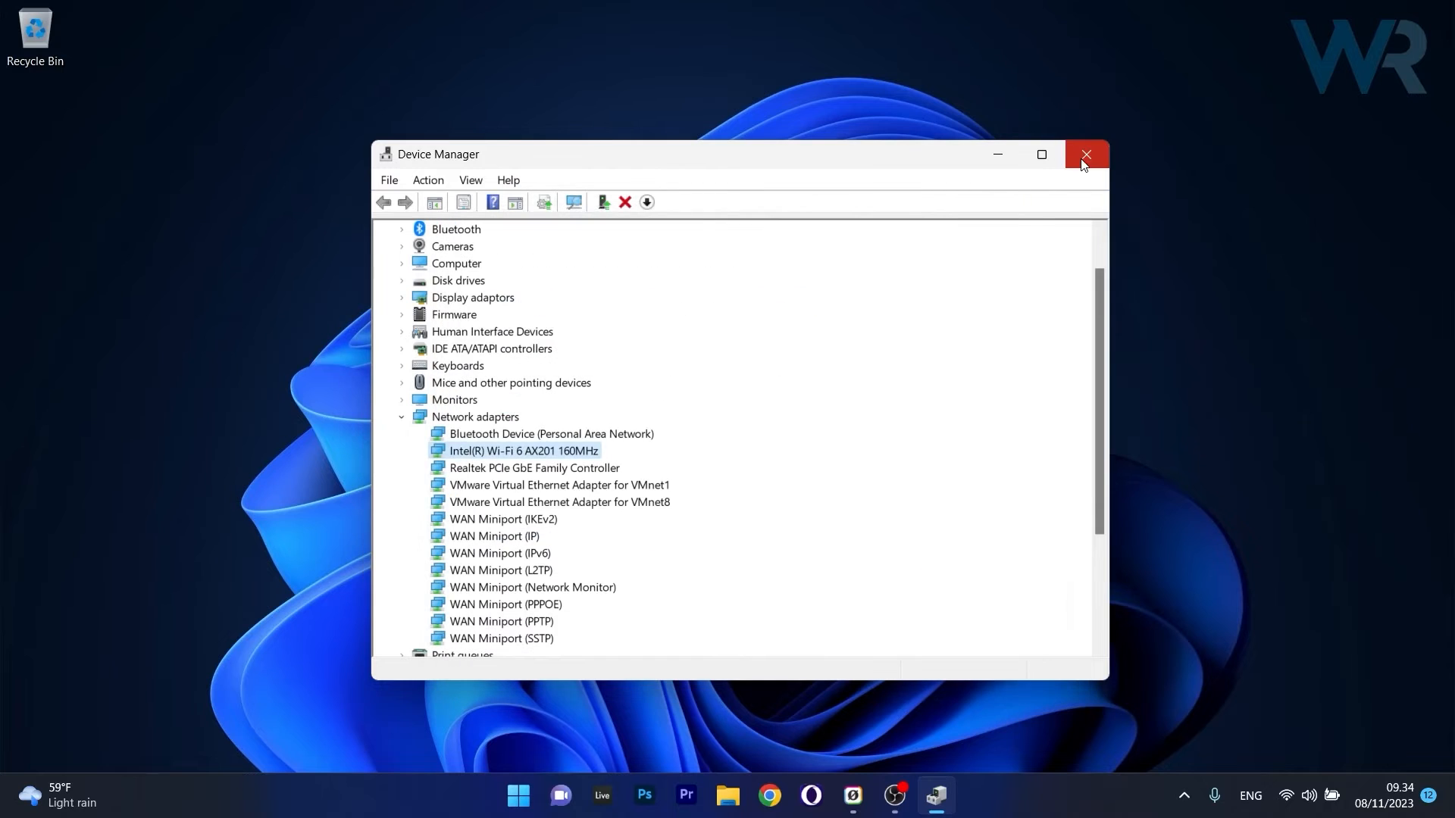
Close Device Manager and go to Settings, scrolling the System page toward Troubleshoot
click(1084, 155)
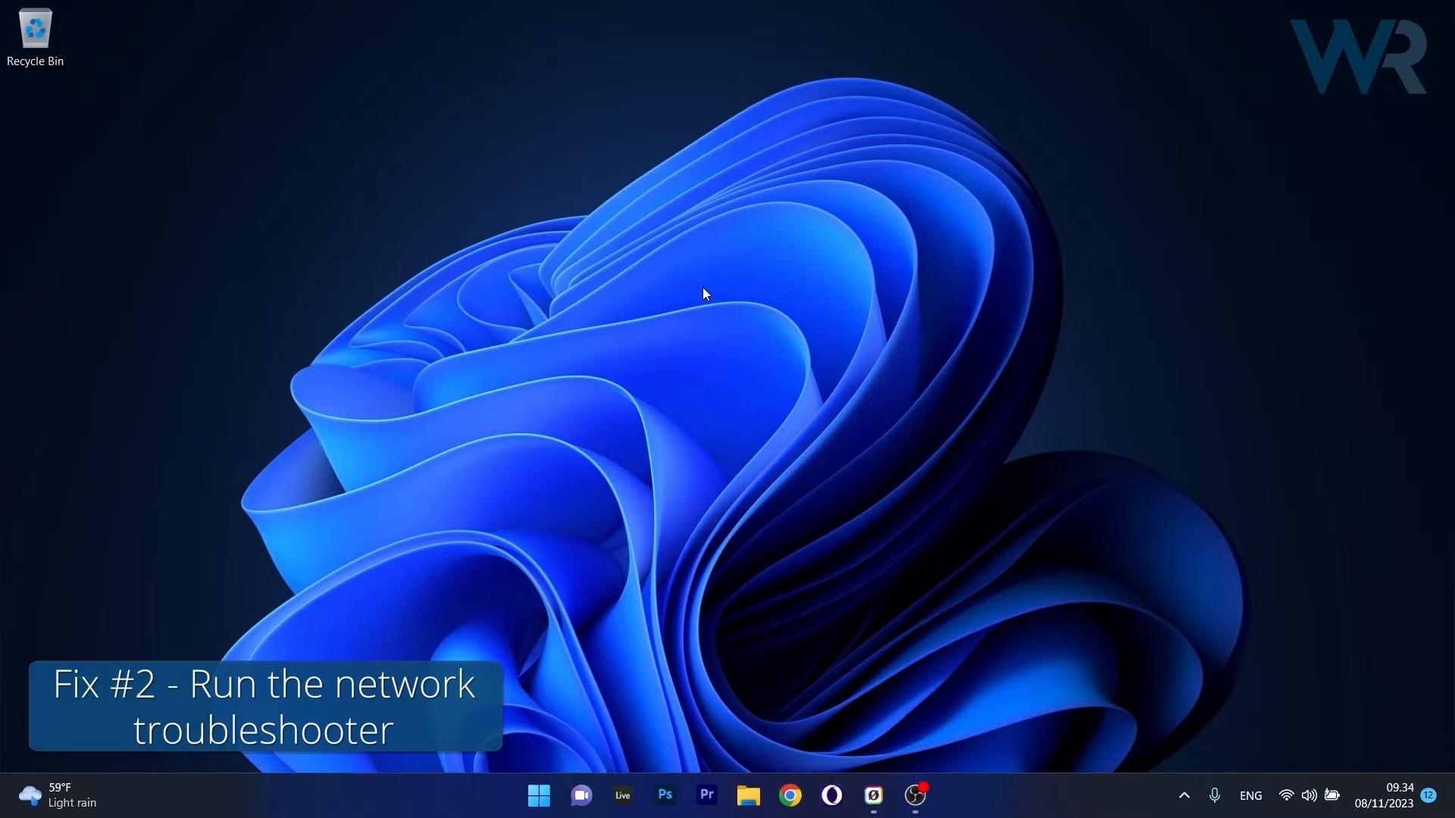
click(538, 795)
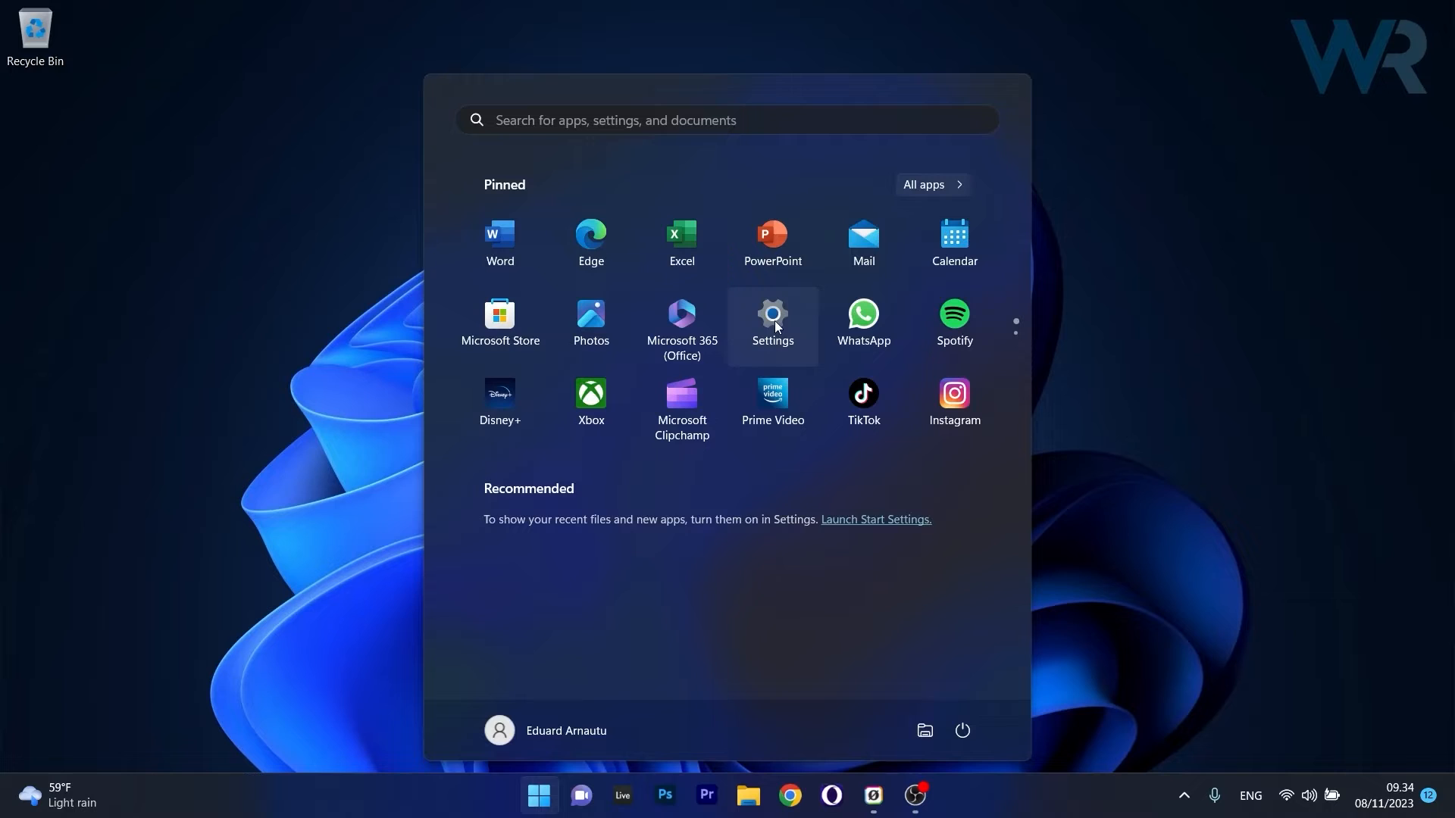
click(771, 320)
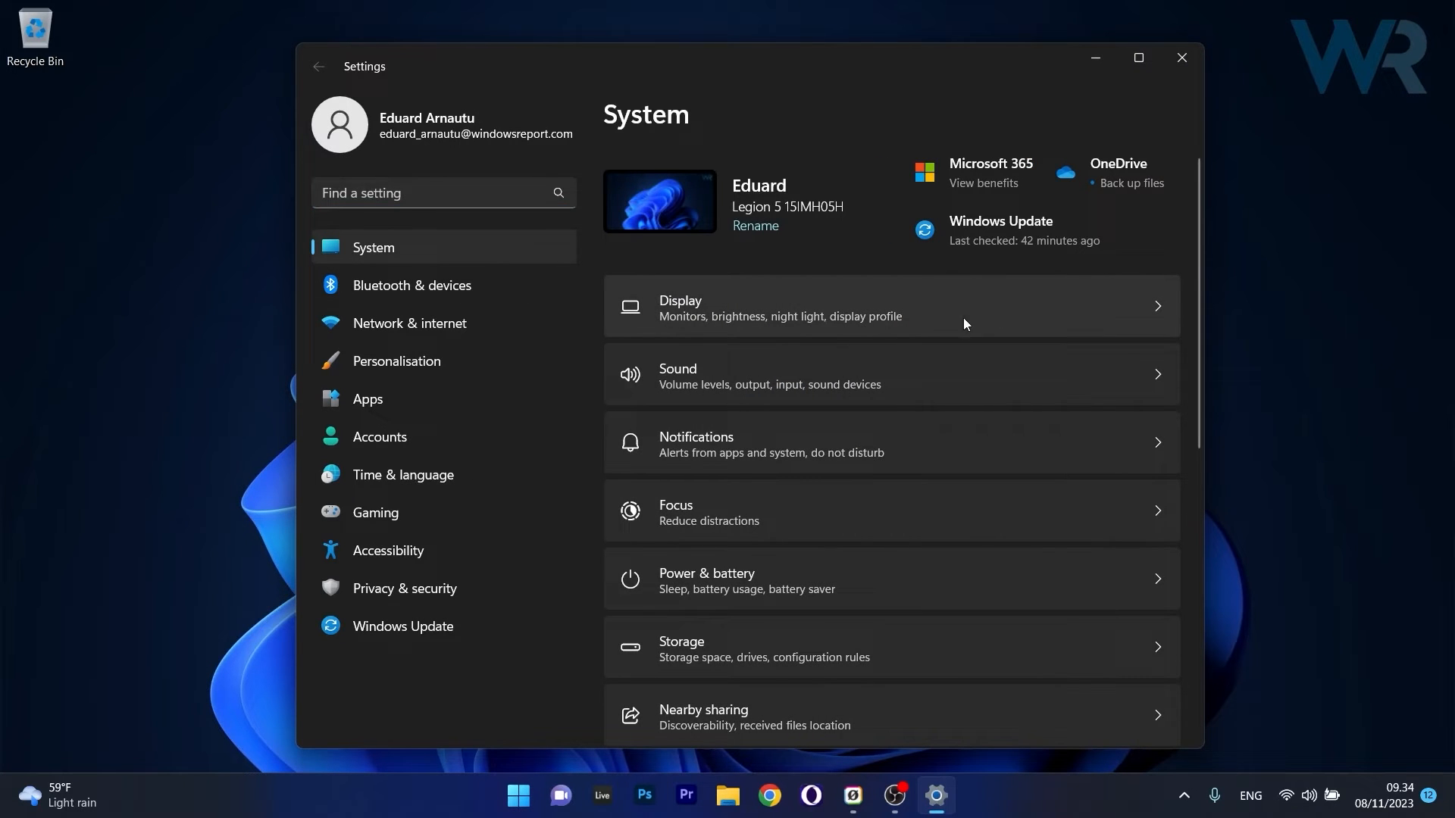
scroll(down, 3)
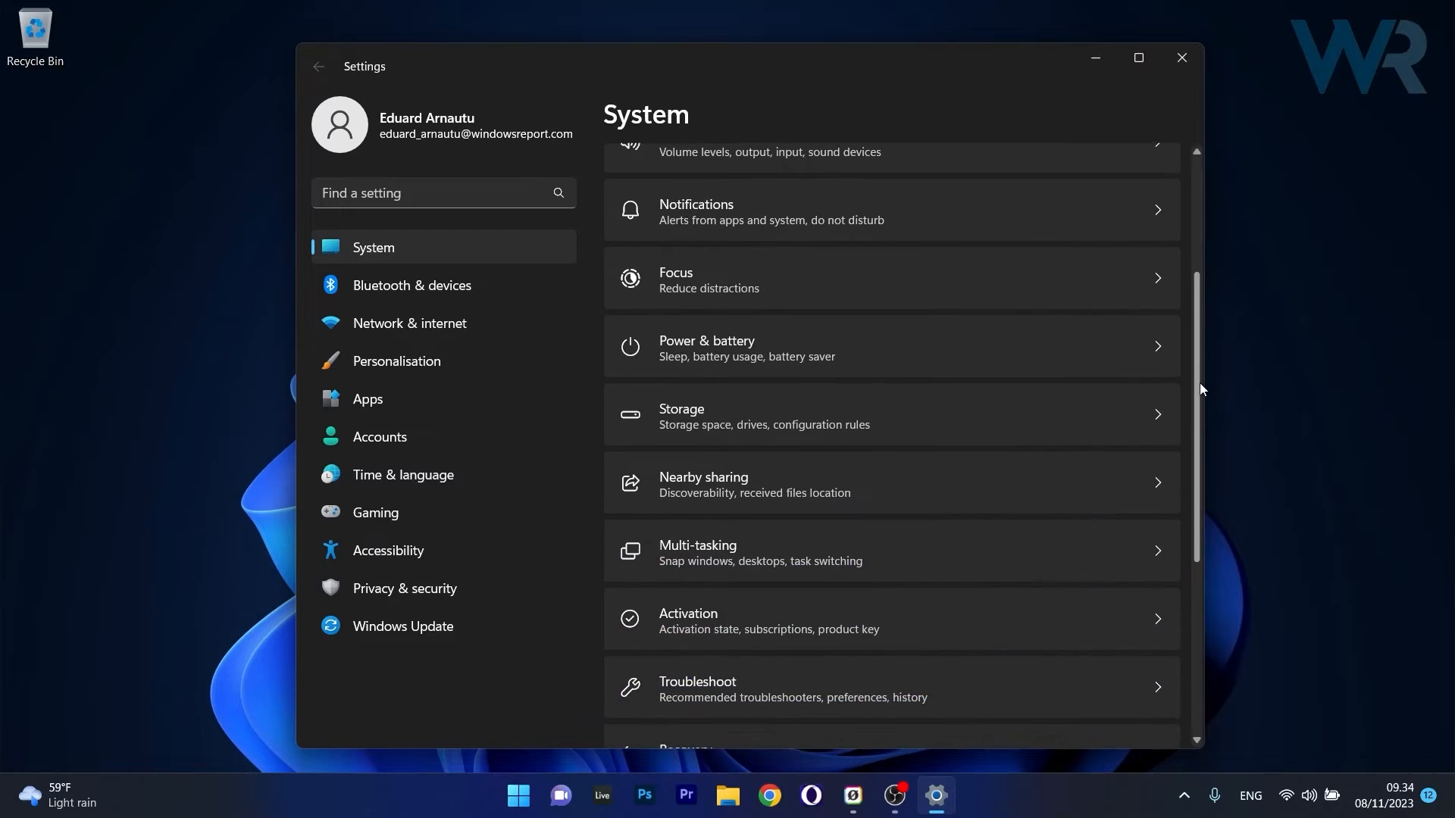
scroll(down, 3)
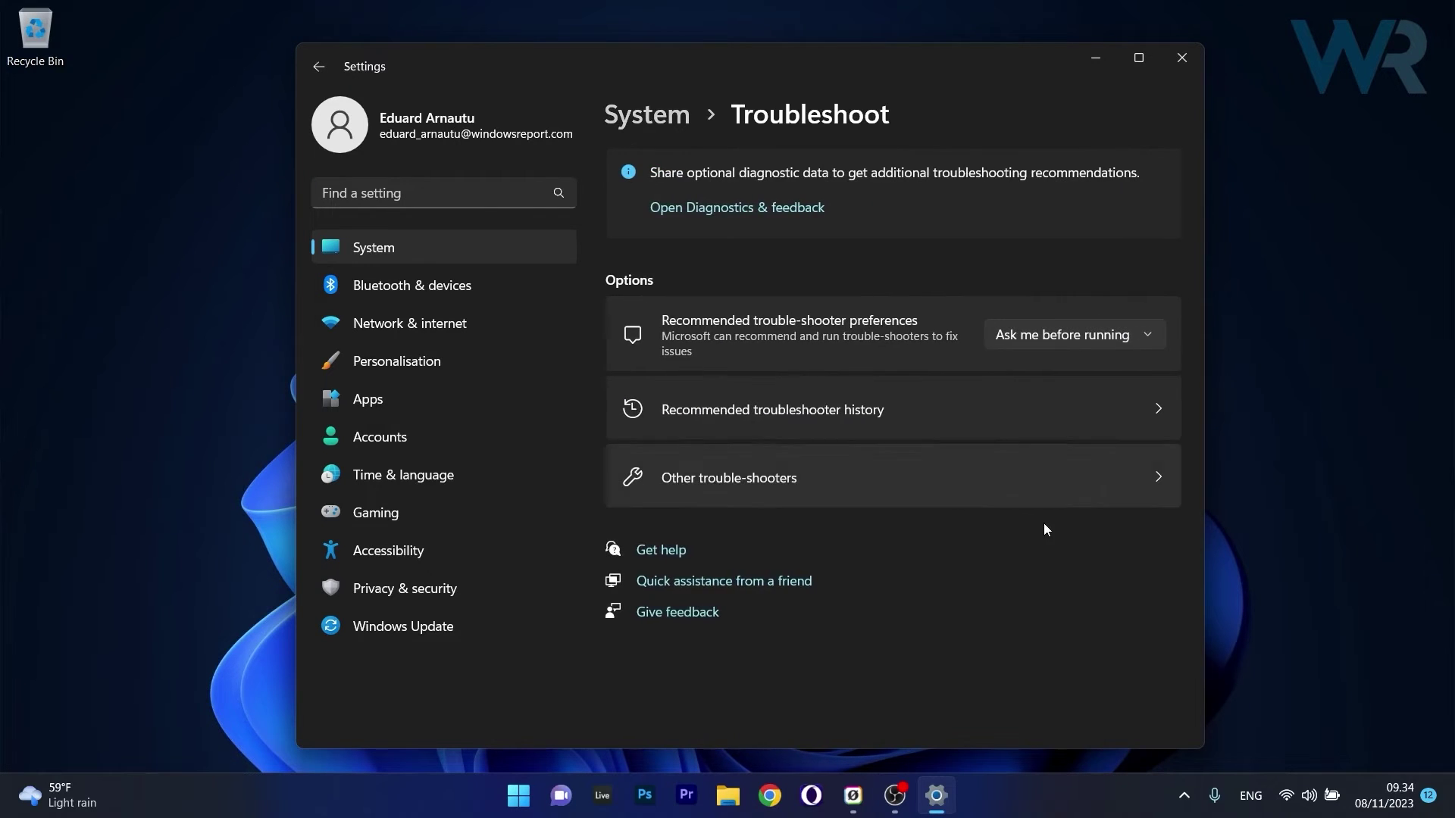
Run the Network and Internet troubleshooter from Other trouble-shooters, finding no problems, and close Get Help
click(727, 477)
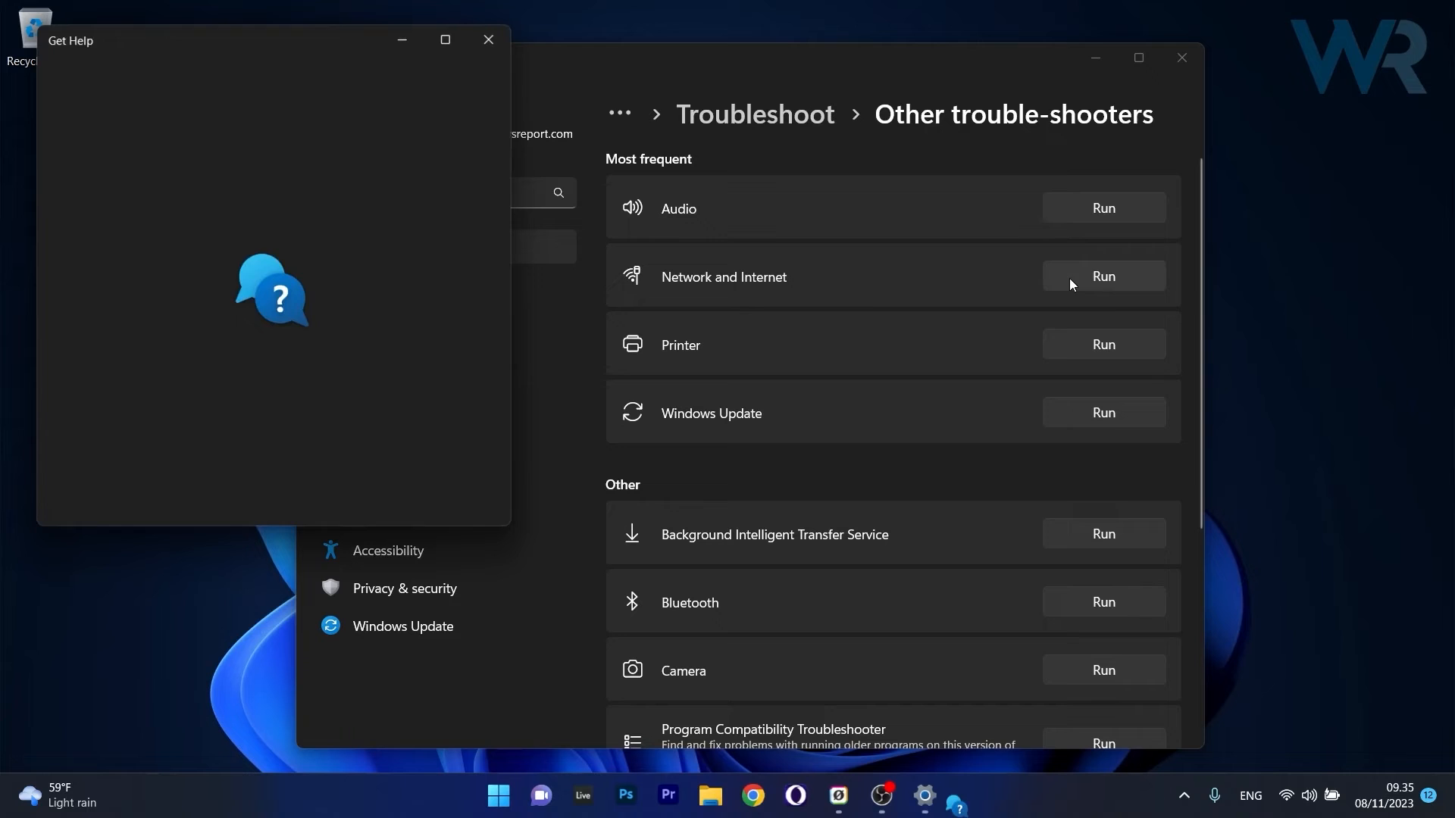
click(1103, 276)
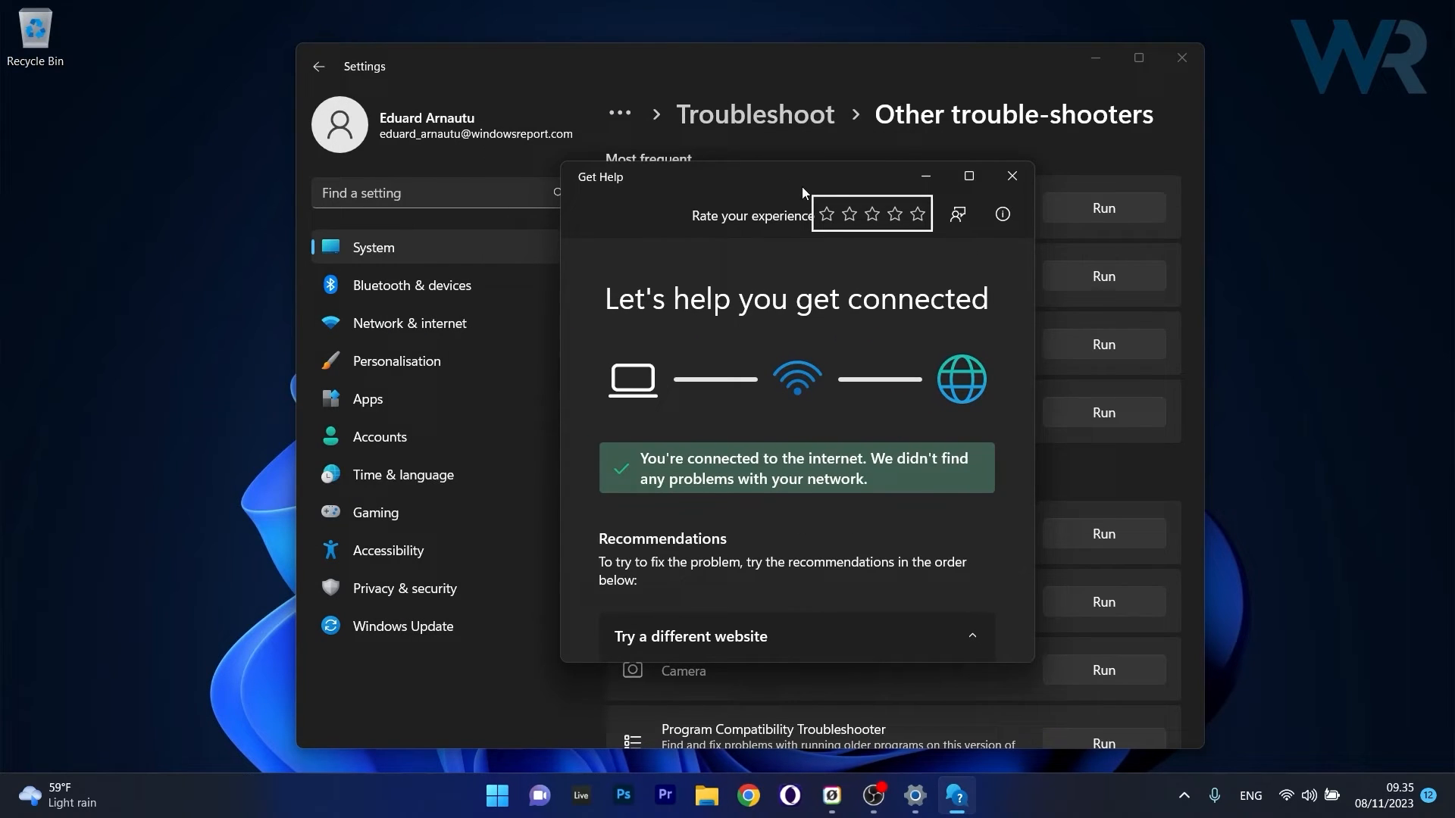
scroll(down, 3)
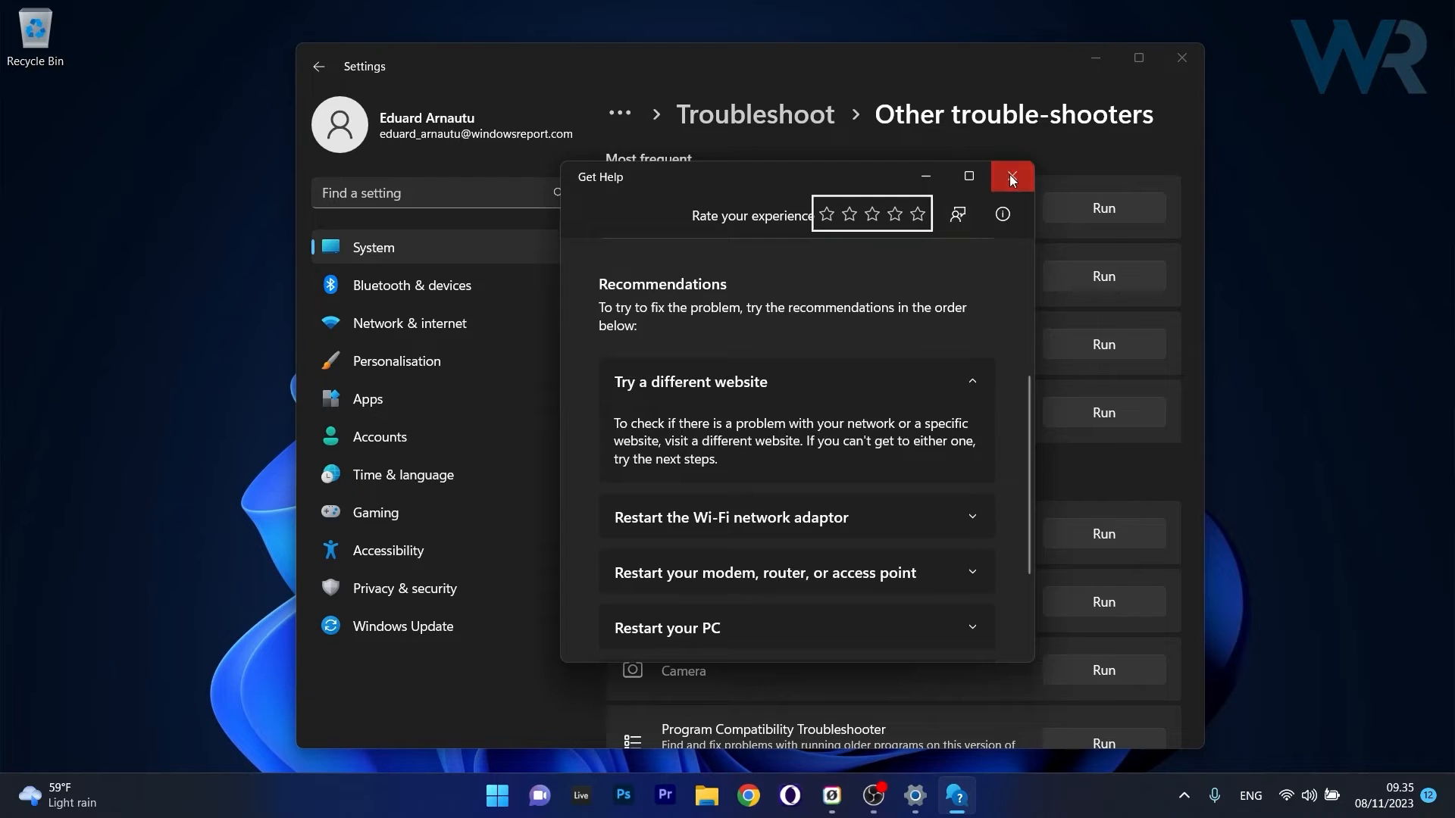
click(1011, 177)
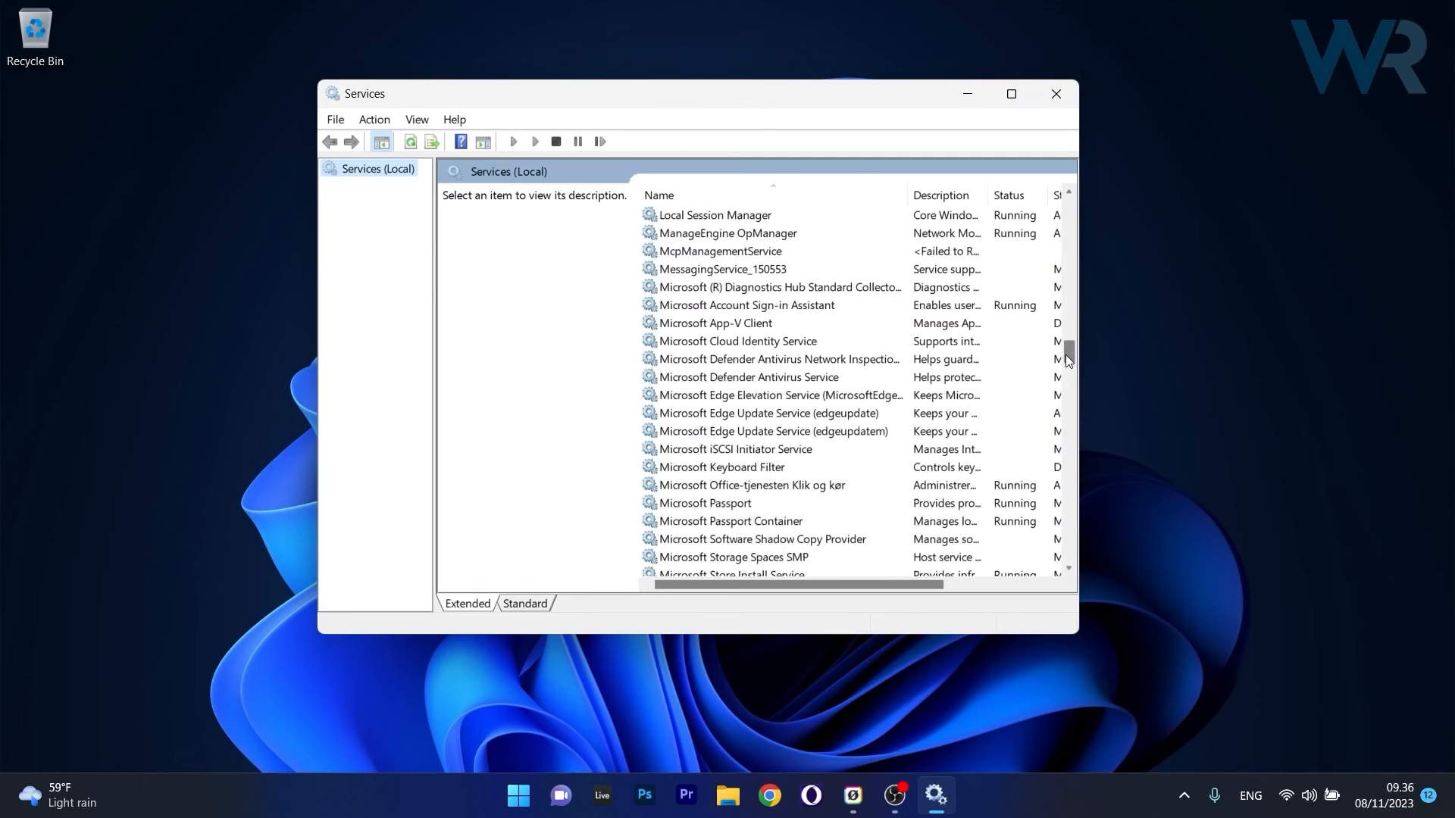
Scroll the Services list down toward WLAN AutoConfig
scroll(down, 3)
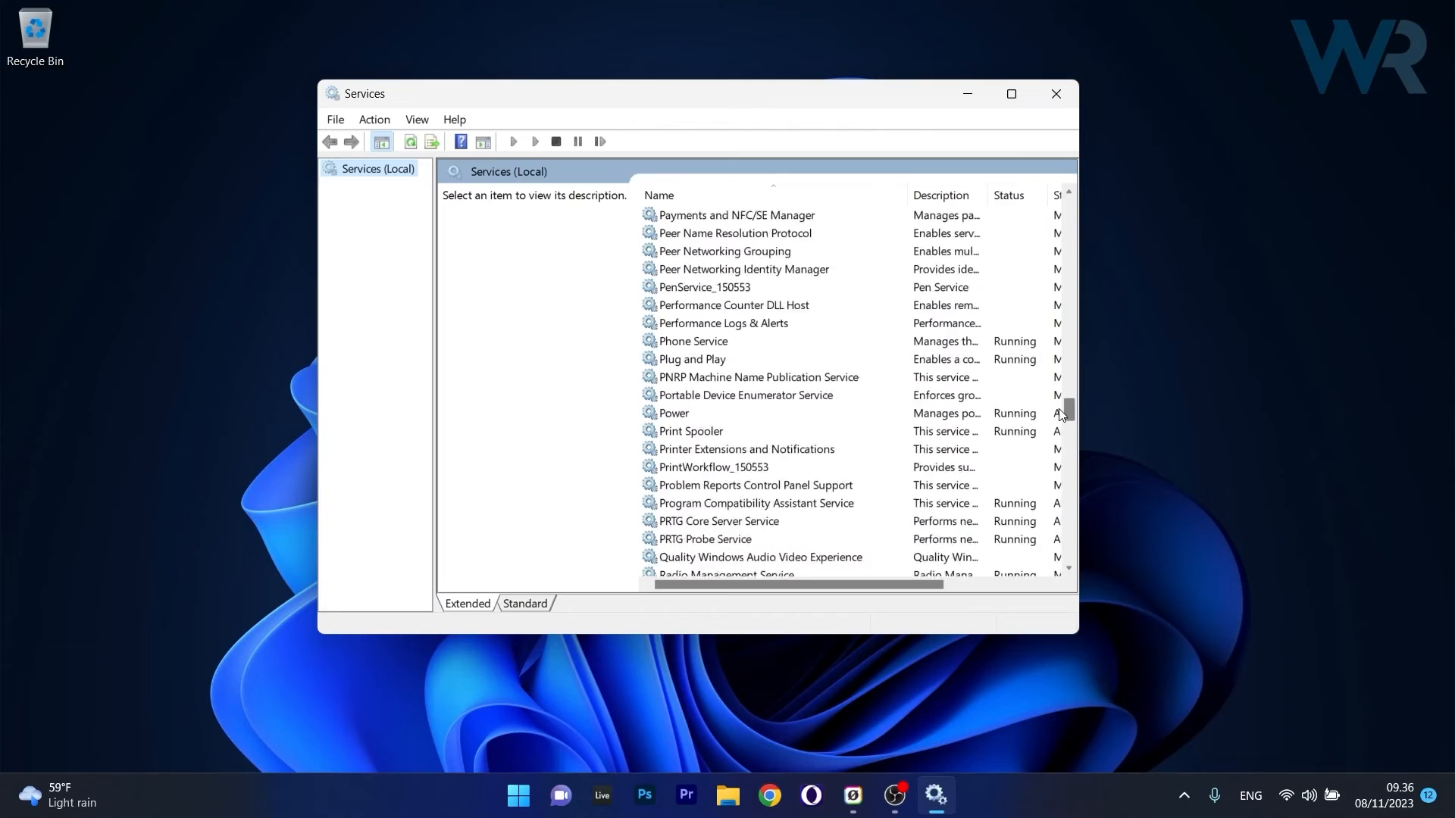
scroll(down, 3)
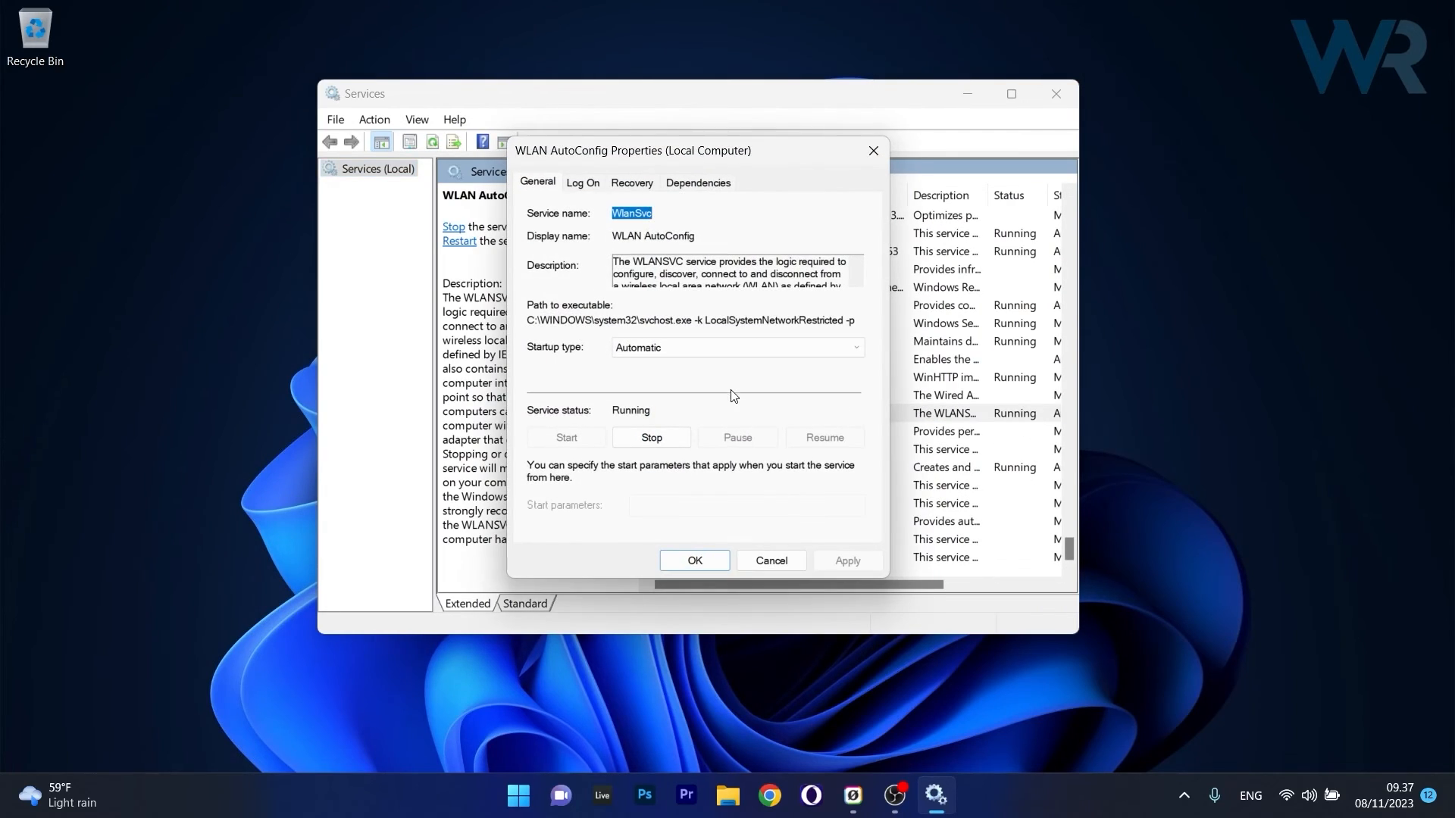
mouse_move(603, 357)
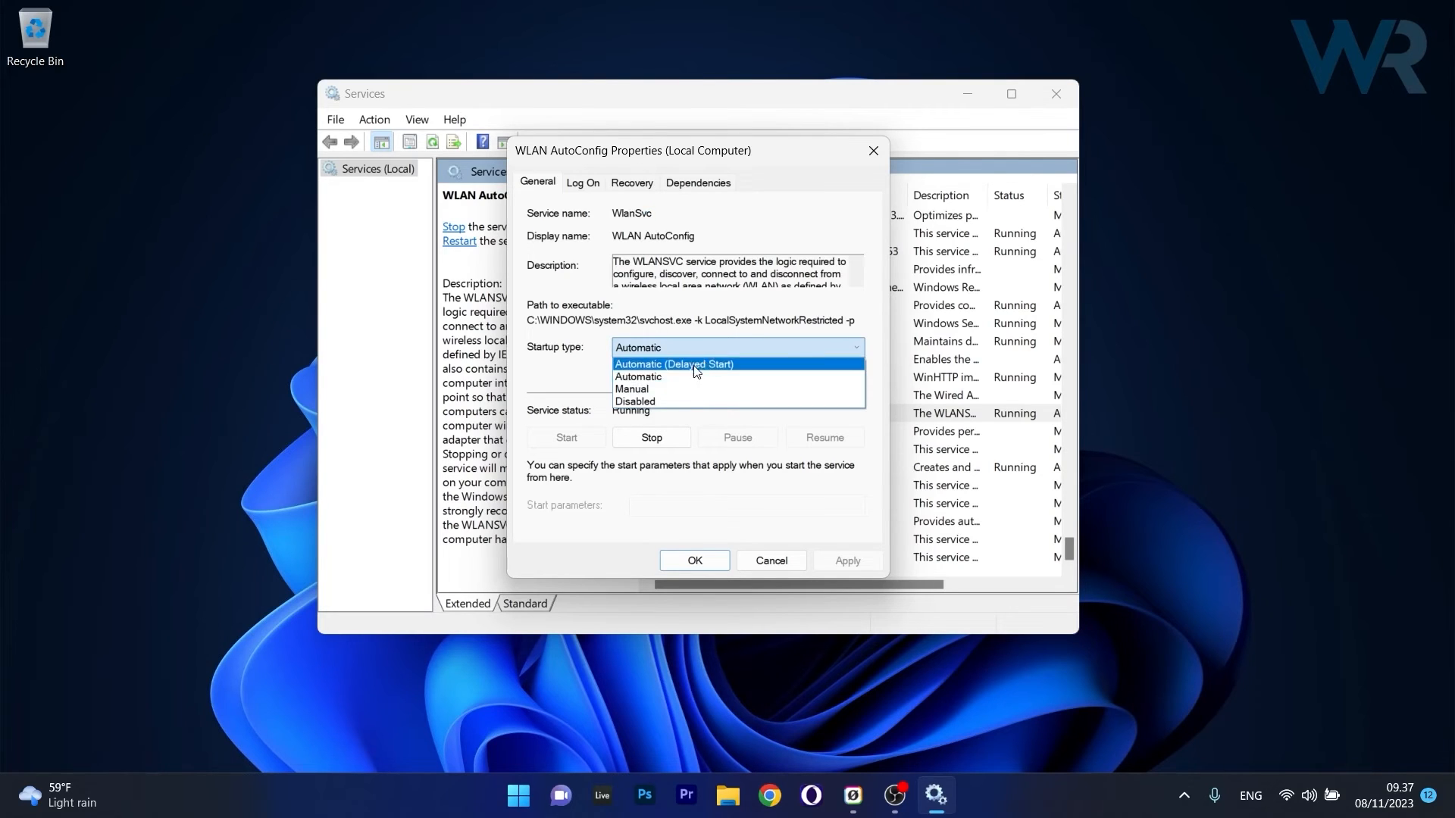
Confirm WLAN AutoConfig startup type Automatic and close the Services window
click(638, 377)
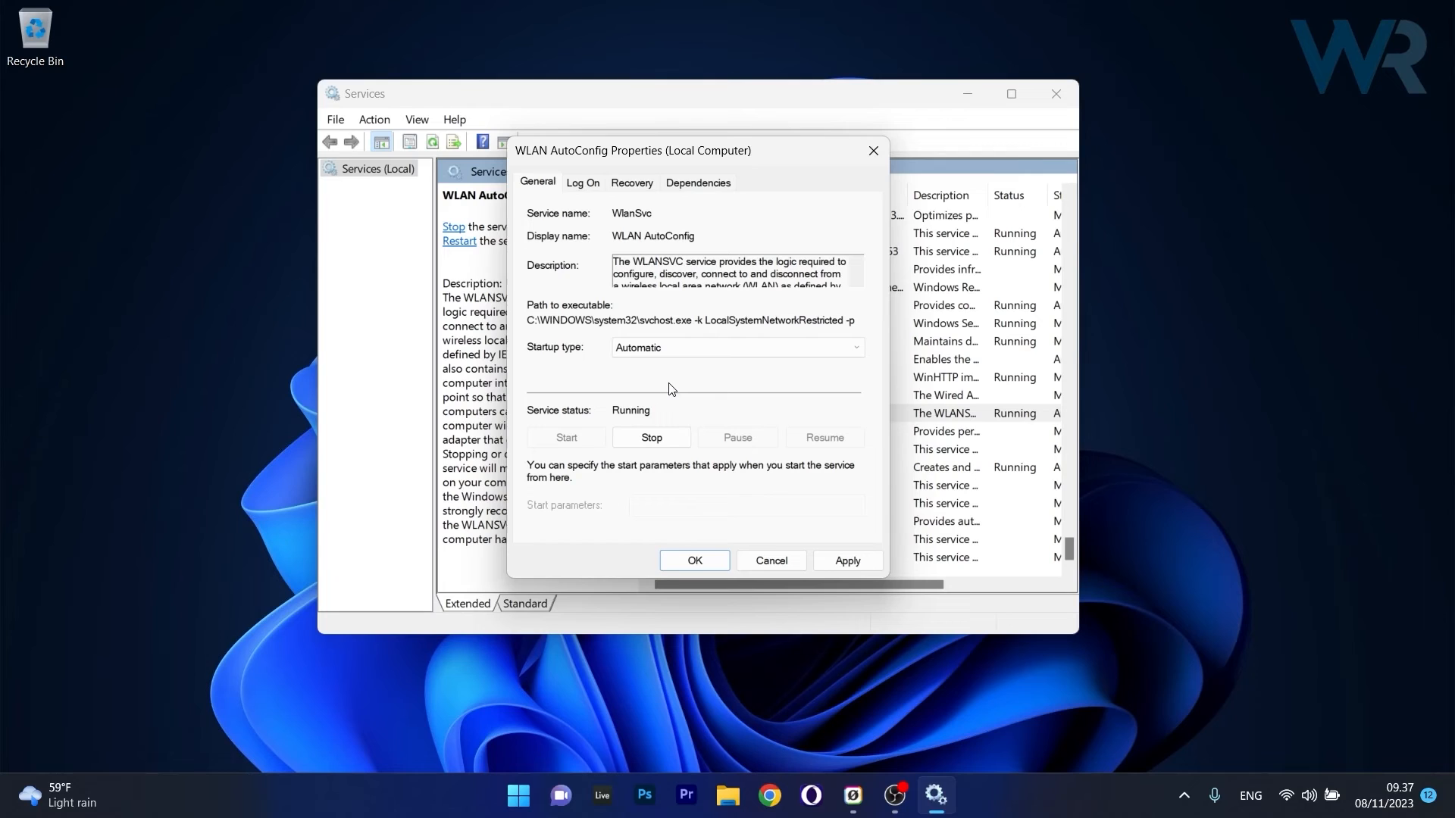
mouse_move(639, 414)
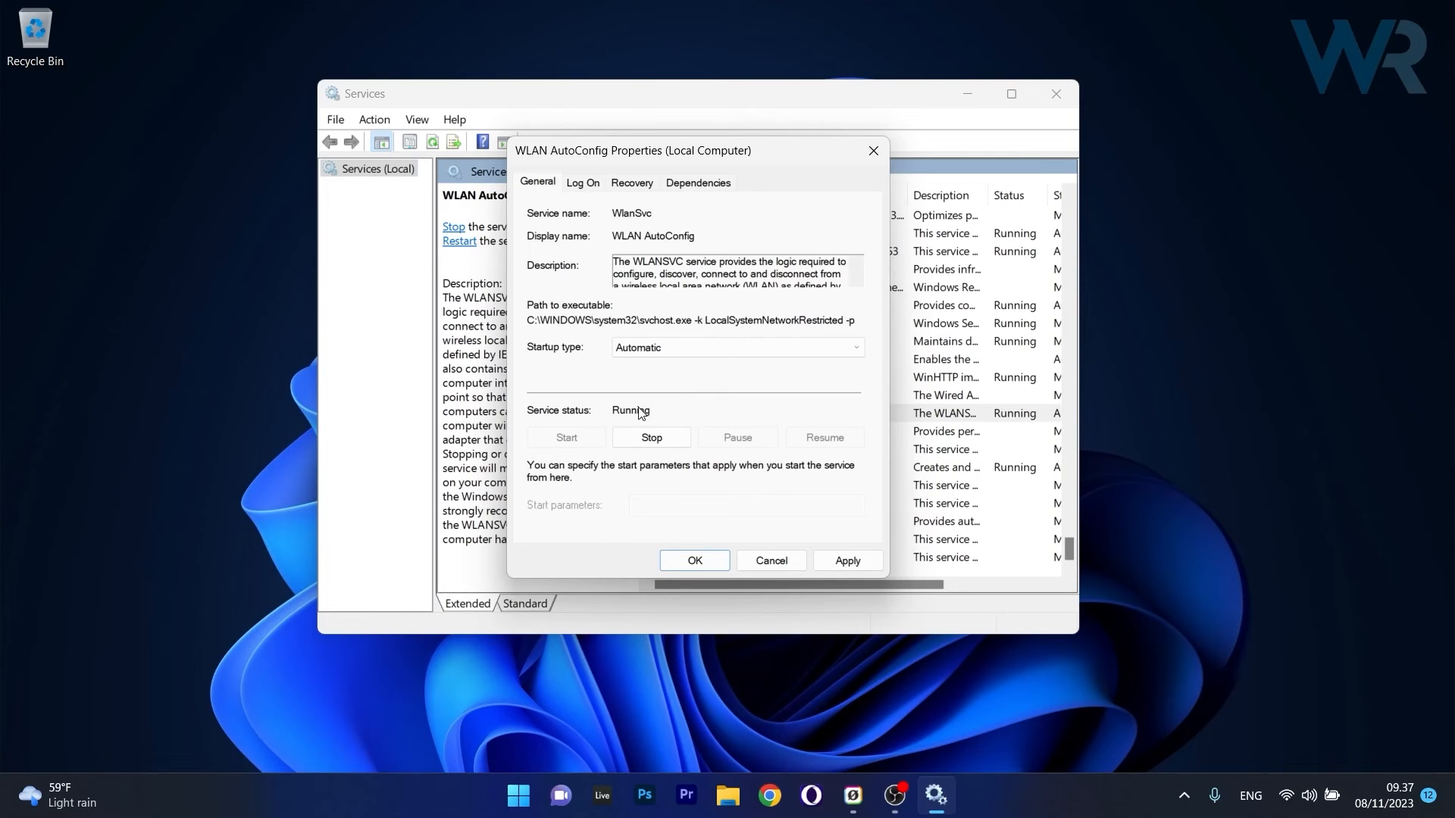
mouse_move(561, 445)
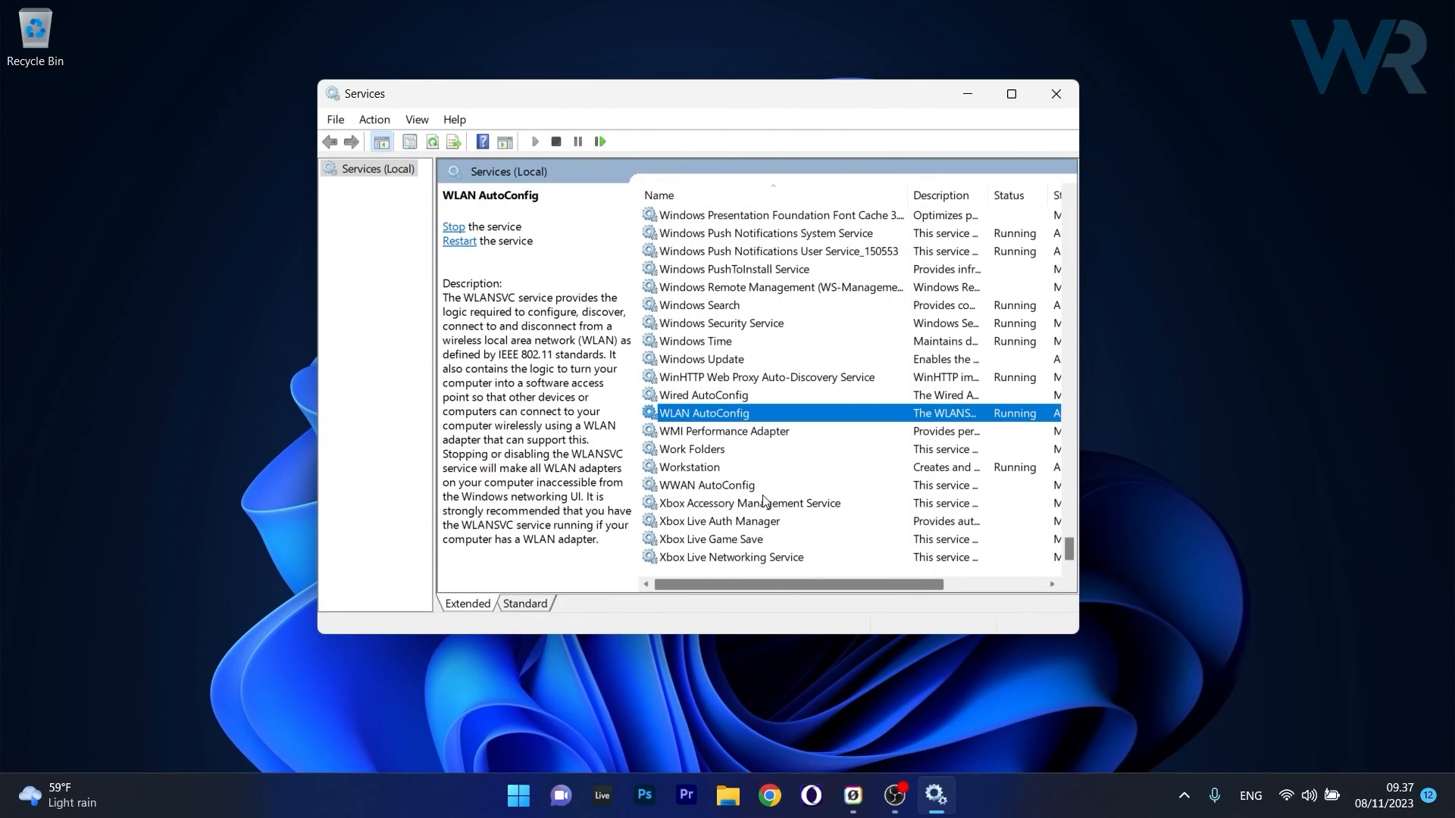
click(1055, 93)
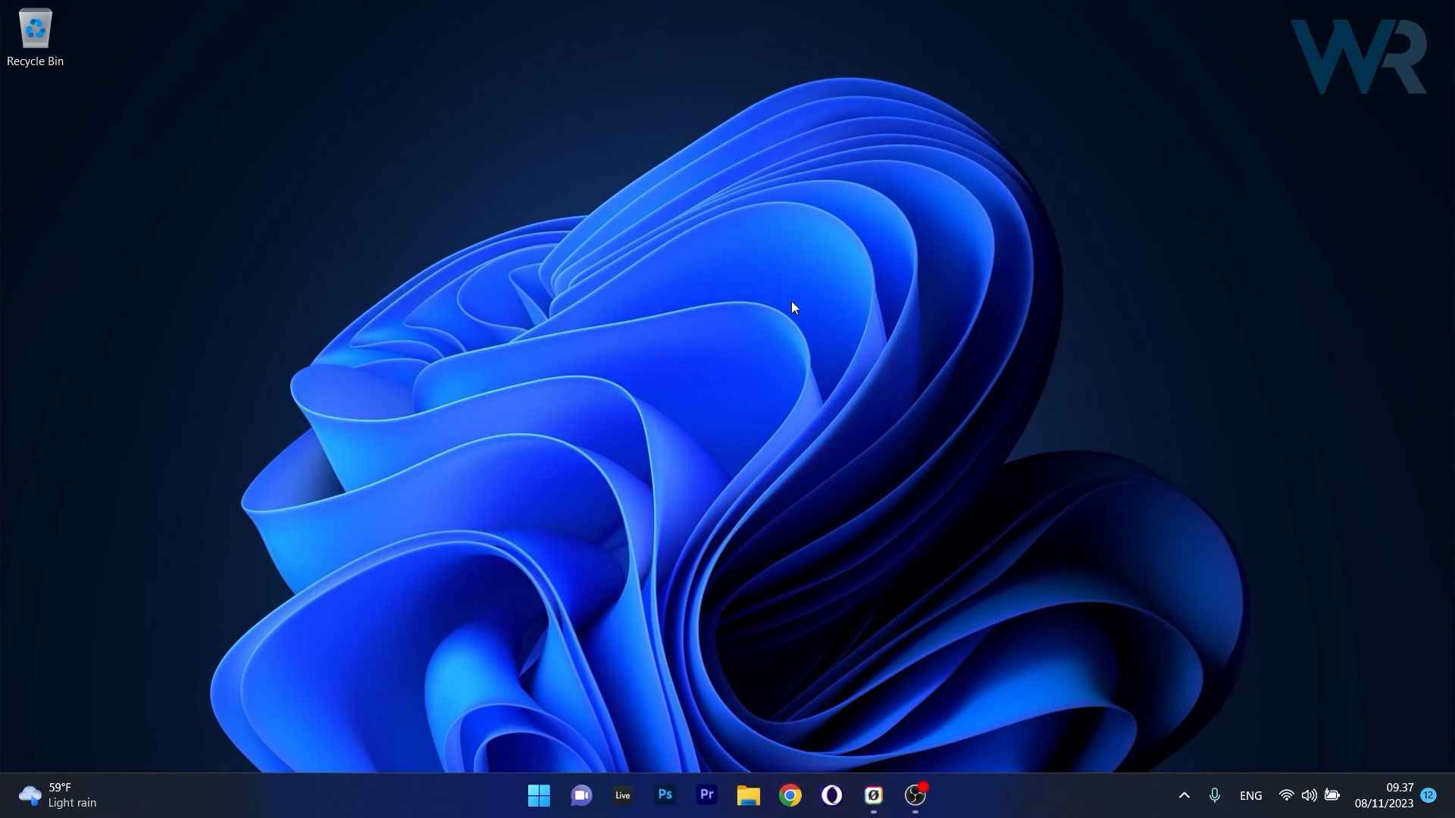
mouse_move(795, 331)
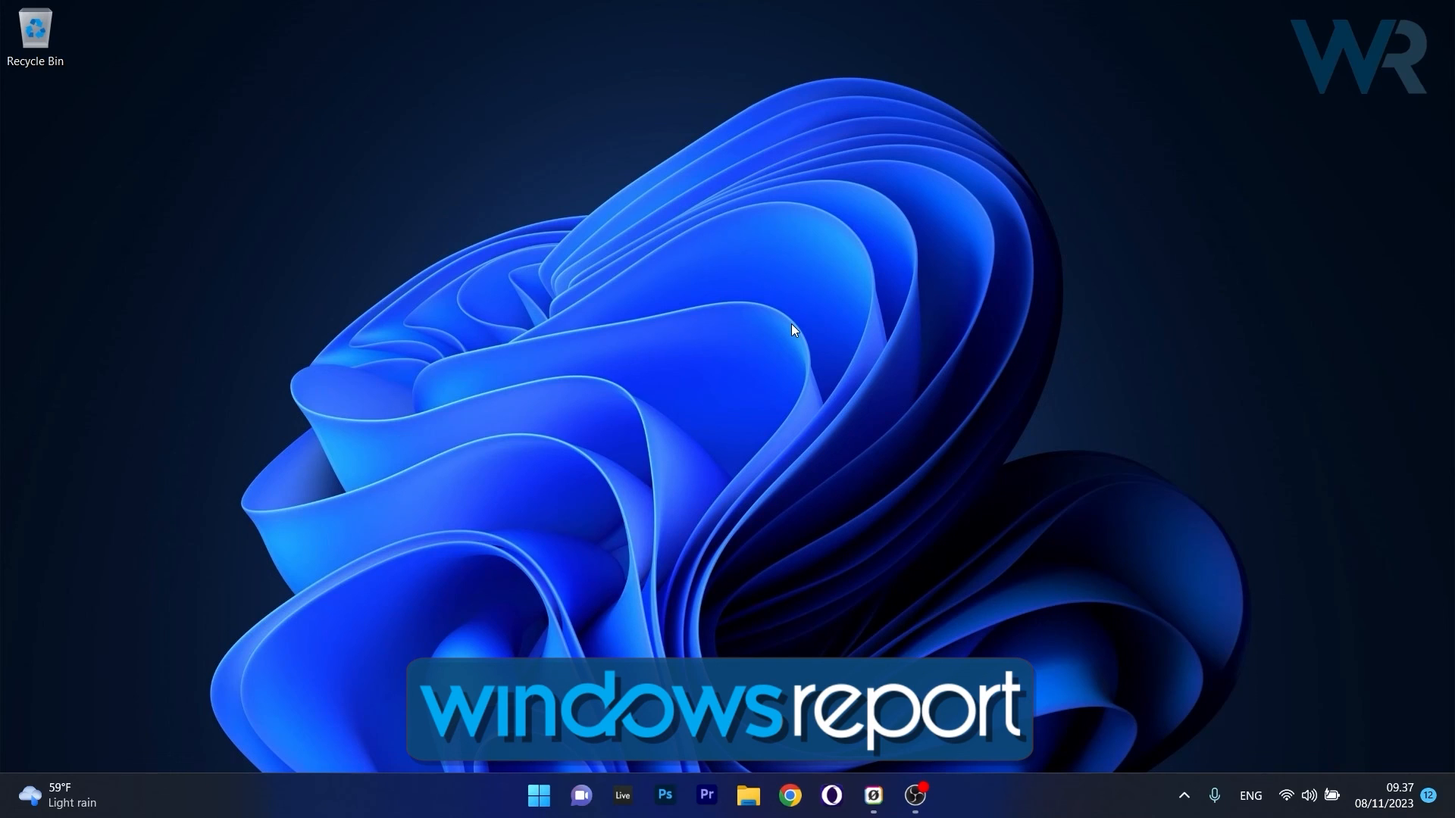
mouse_move(962, 200)
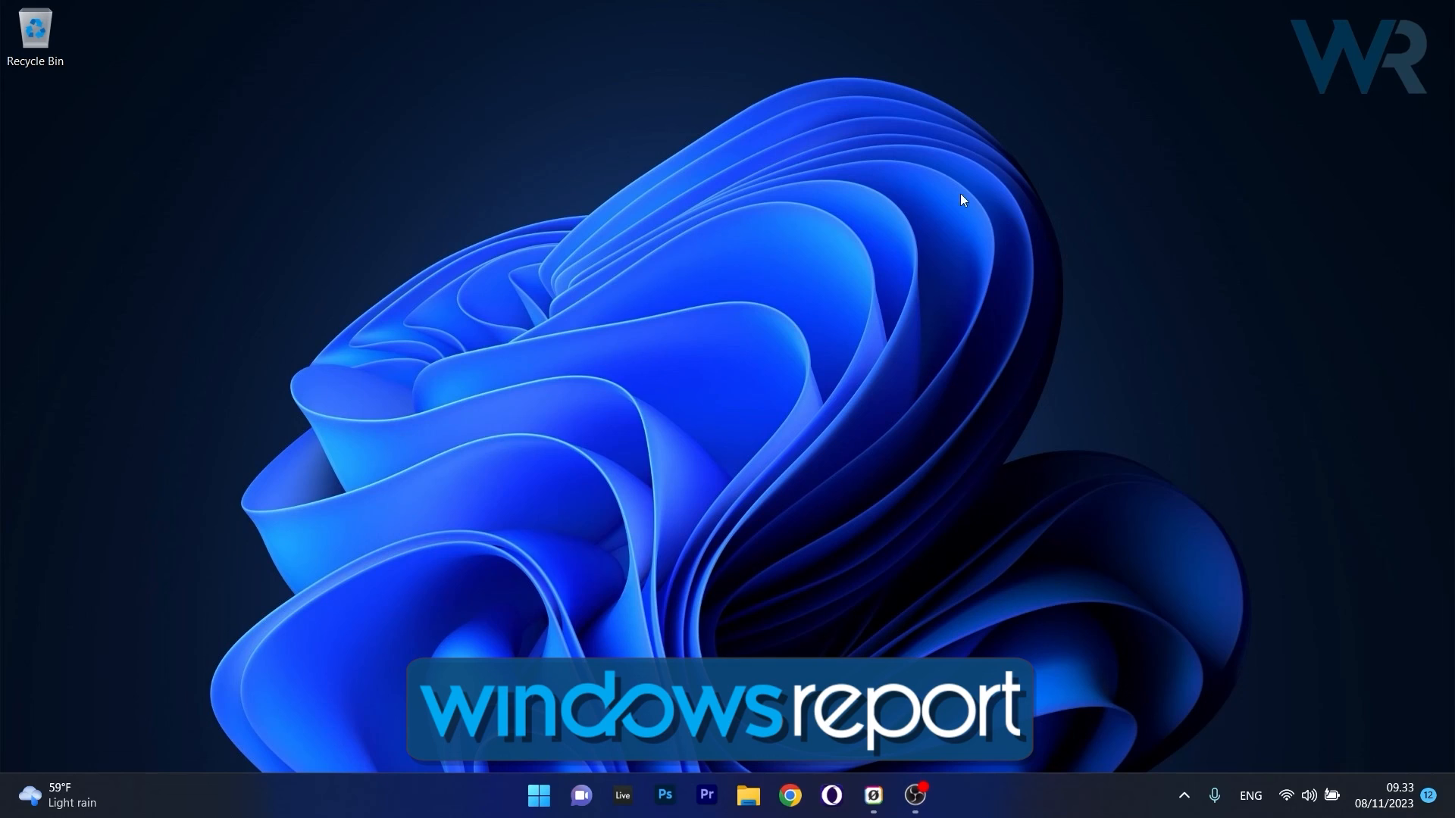